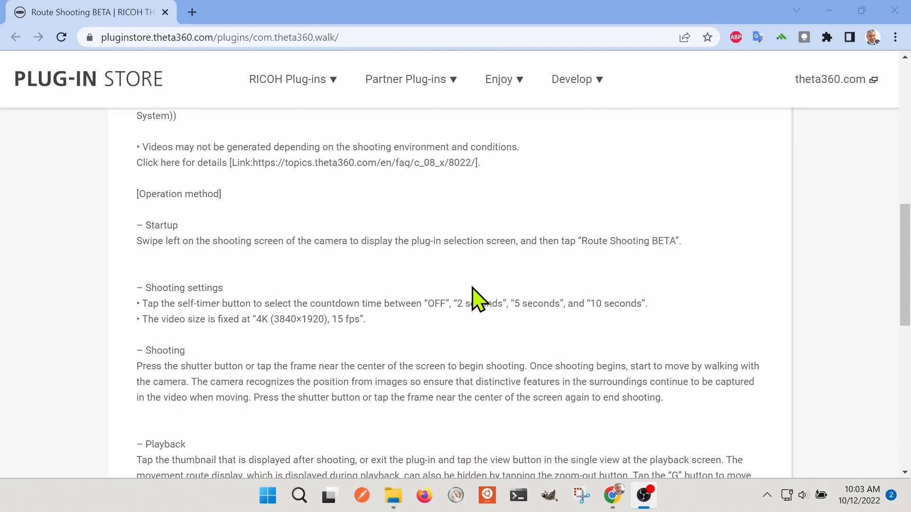
Scroll the Route Shooting BETA store page toward the tutorial screenshot.
scroll(down, 3)
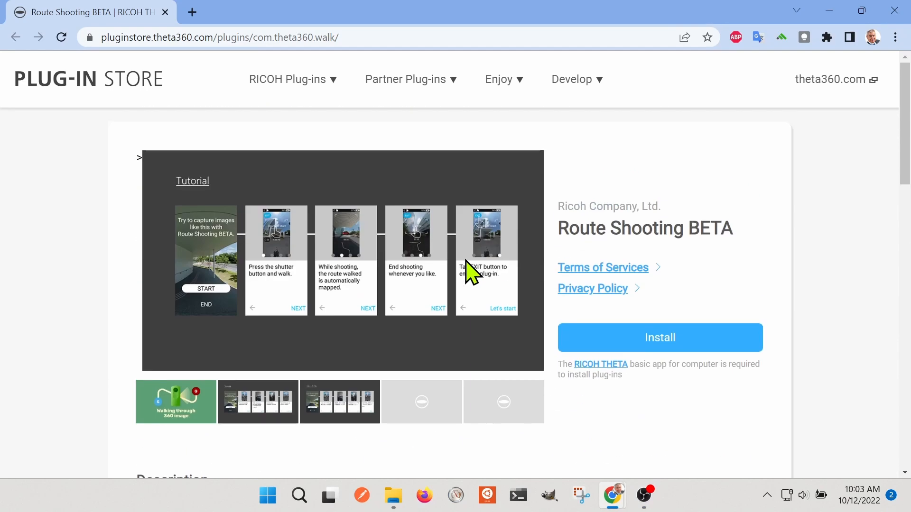
mouse_move(776, 261)
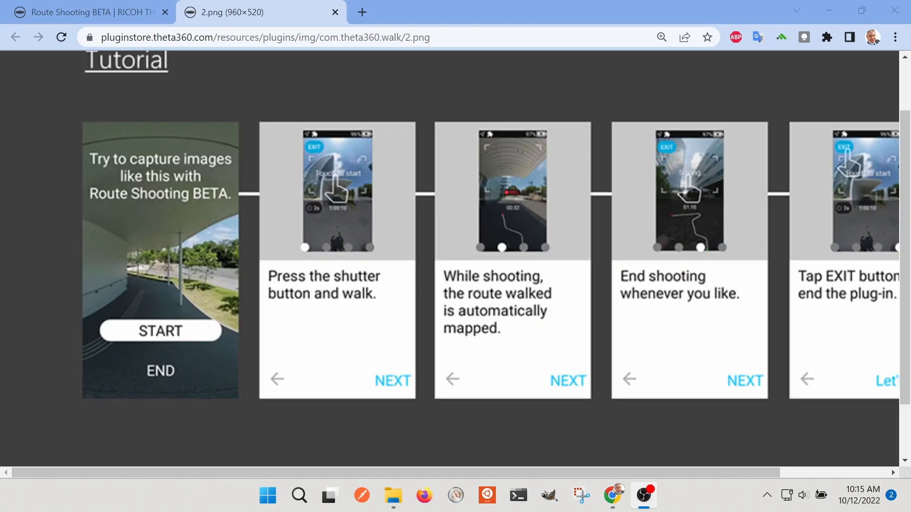
mouse_move(844, 71)
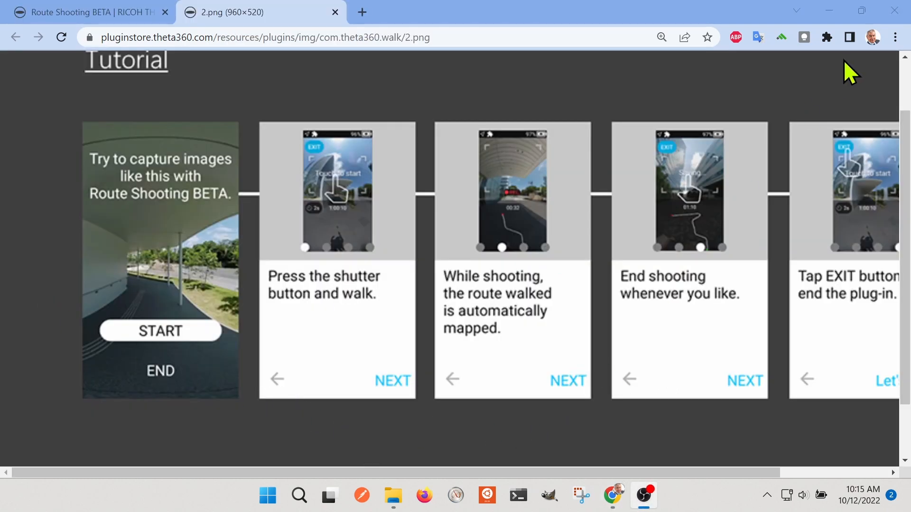
Raise Chrome's zoom one step and pan across the enlarged tutorial image to read its first steps.
click(895, 37)
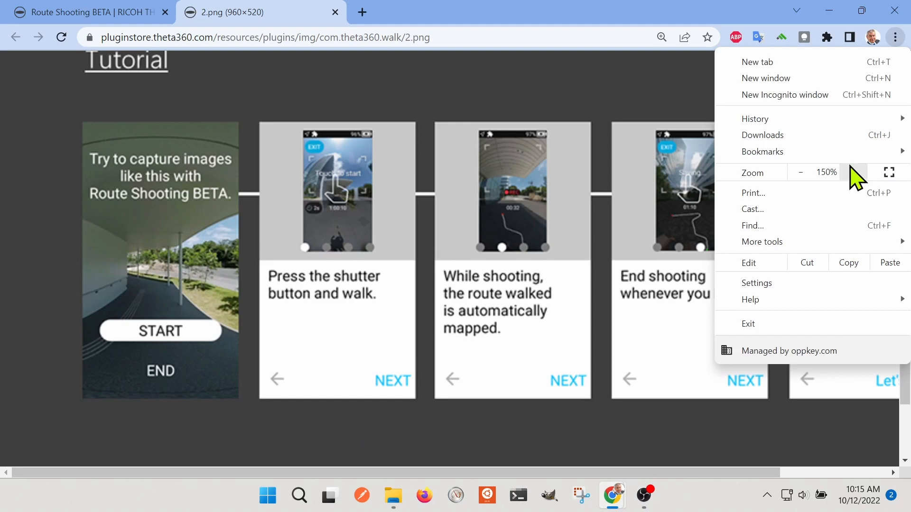
click(852, 172)
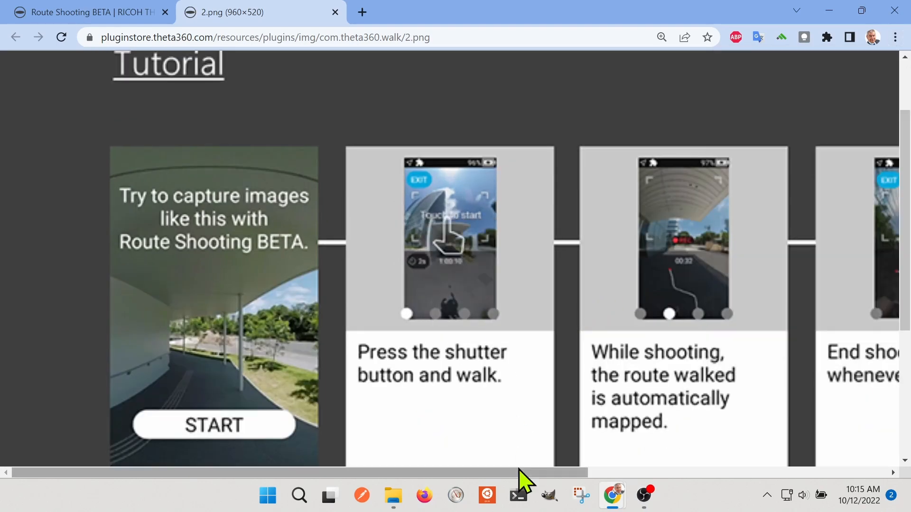
scroll(down, 3)
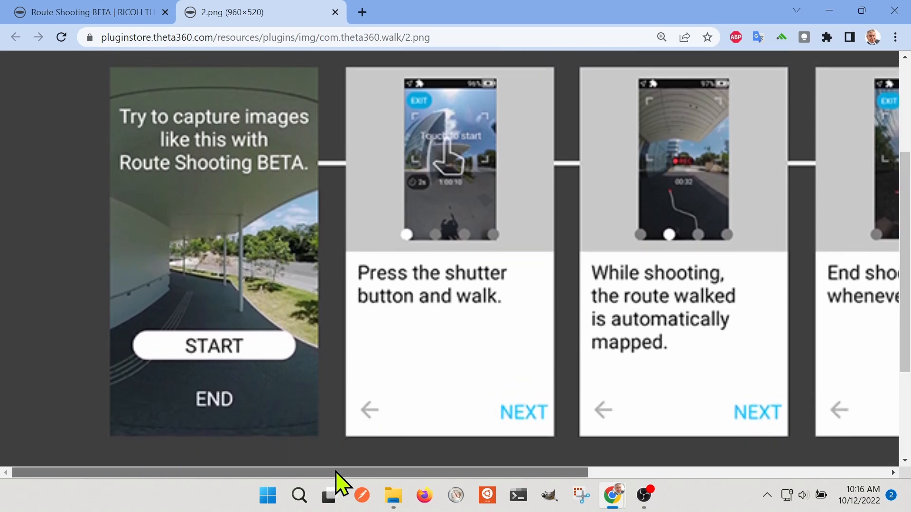
scroll(right, 3)
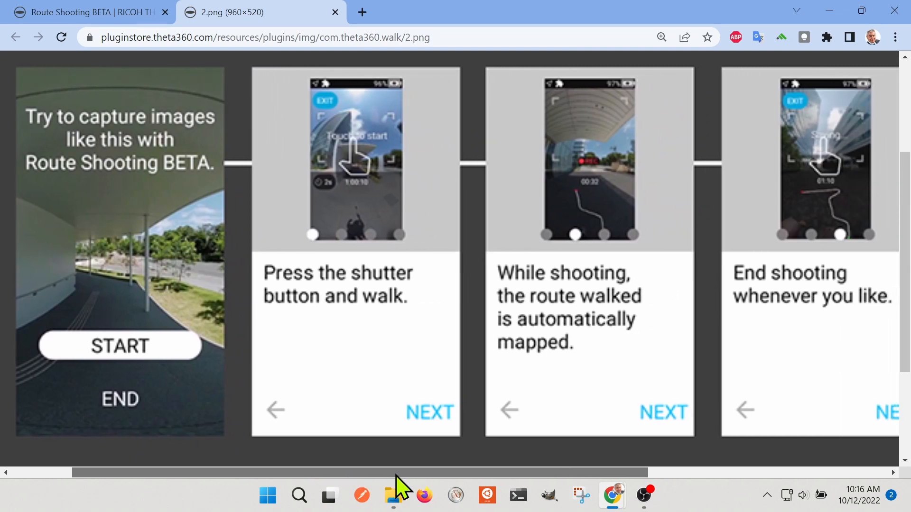
scroll(right, 3)
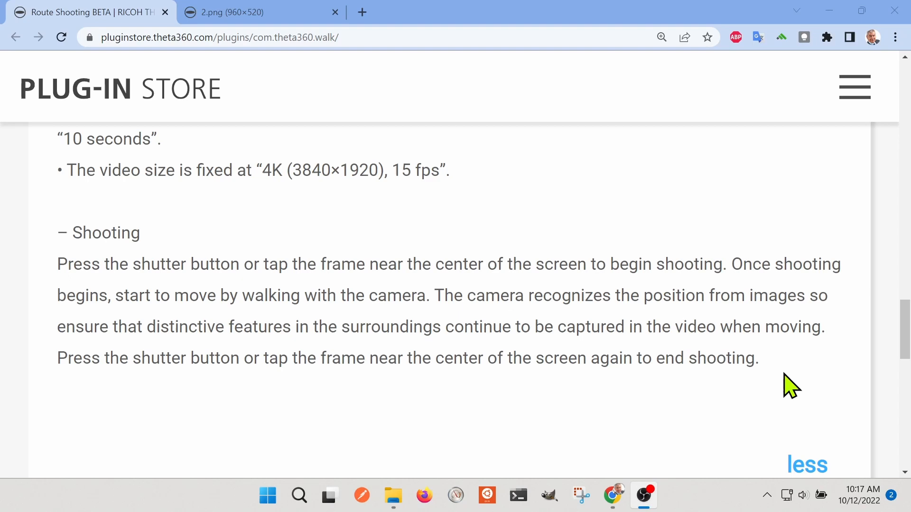
mouse_move(774, 393)
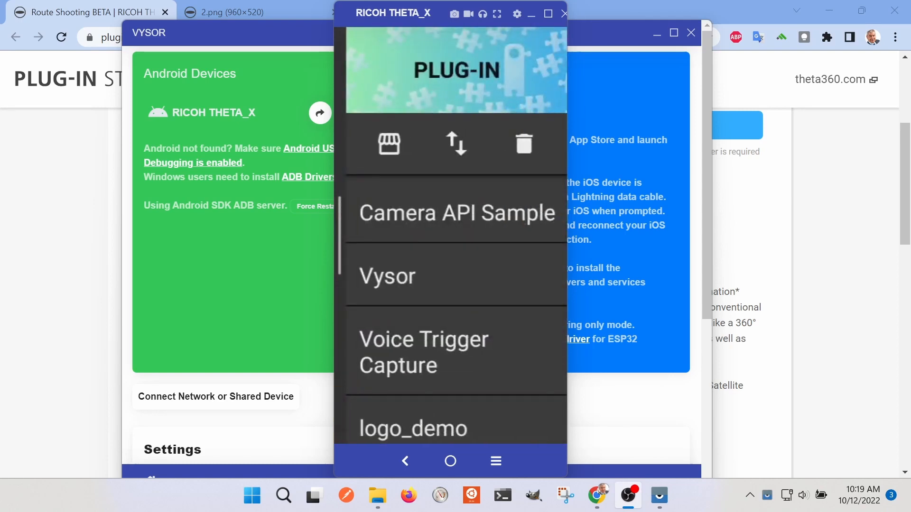
From the camera's plug-in store, bring up the Route Shooting BETA detail page.
click(387, 277)
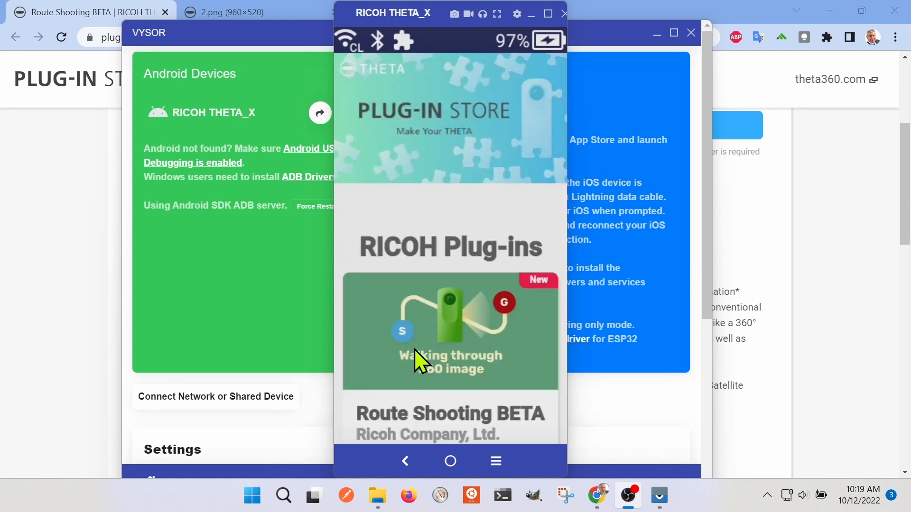
scroll(down, 3)
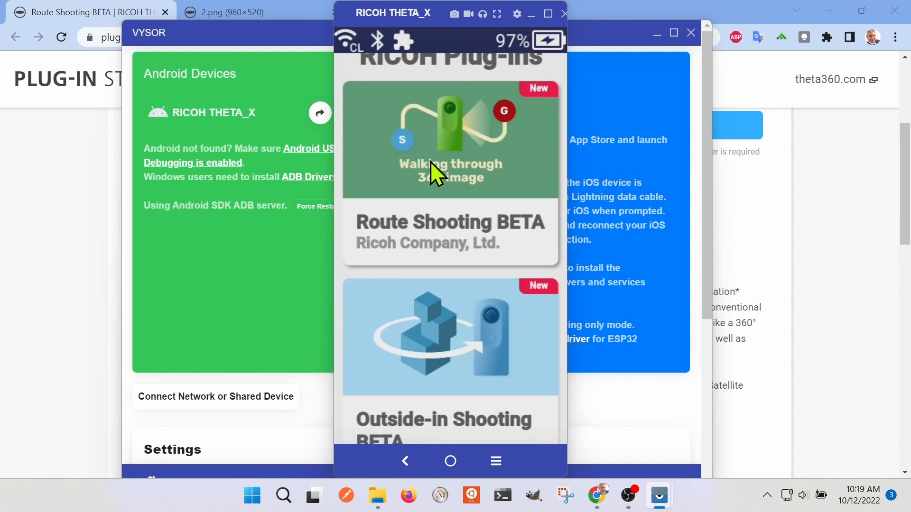
click(450, 140)
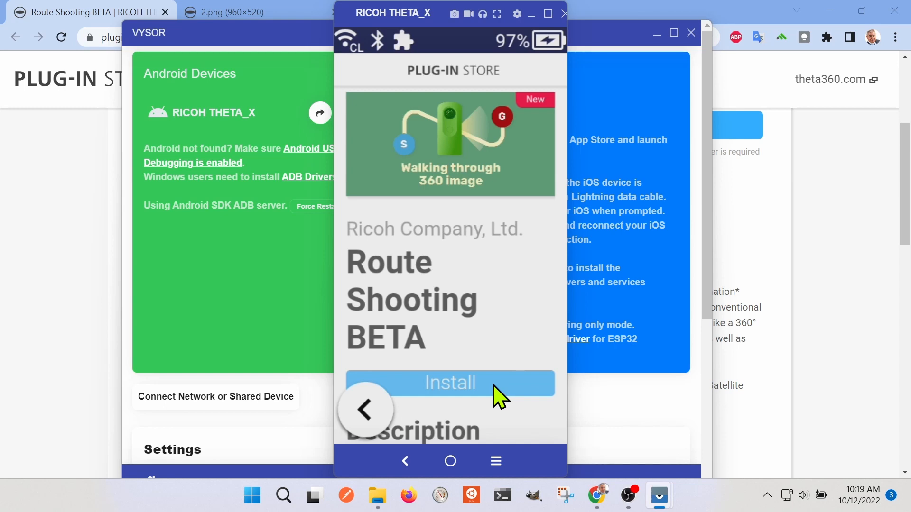
mouse_move(472, 402)
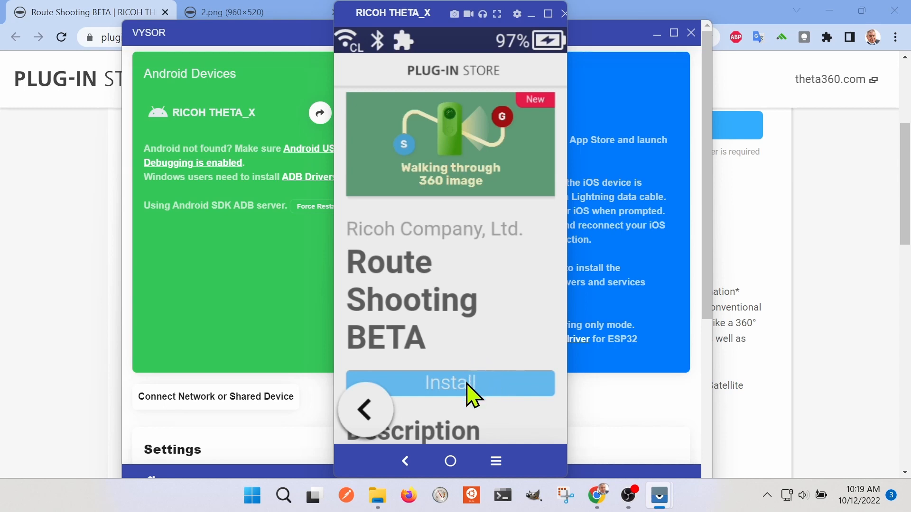
Install Route Shooting BETA on the THETA X, accepting the terms and dismissing the completion notice.
click(450, 382)
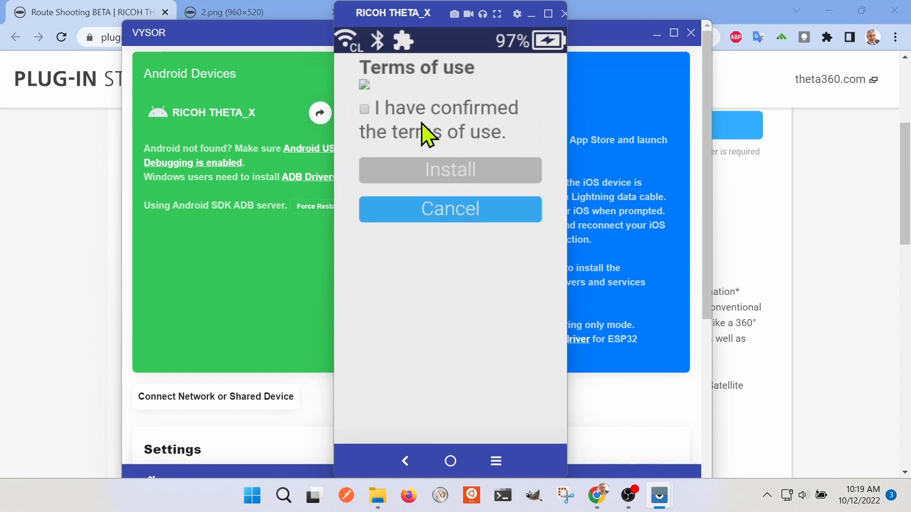
click(365, 108)
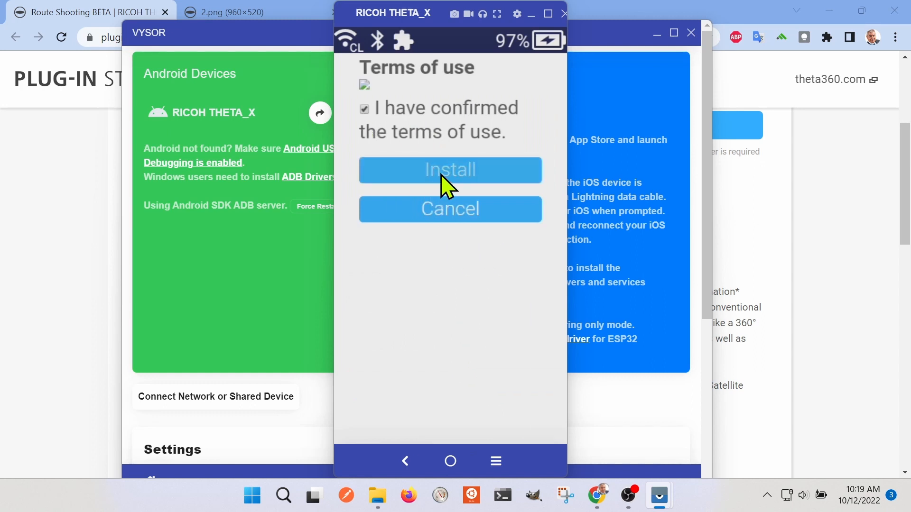
click(449, 170)
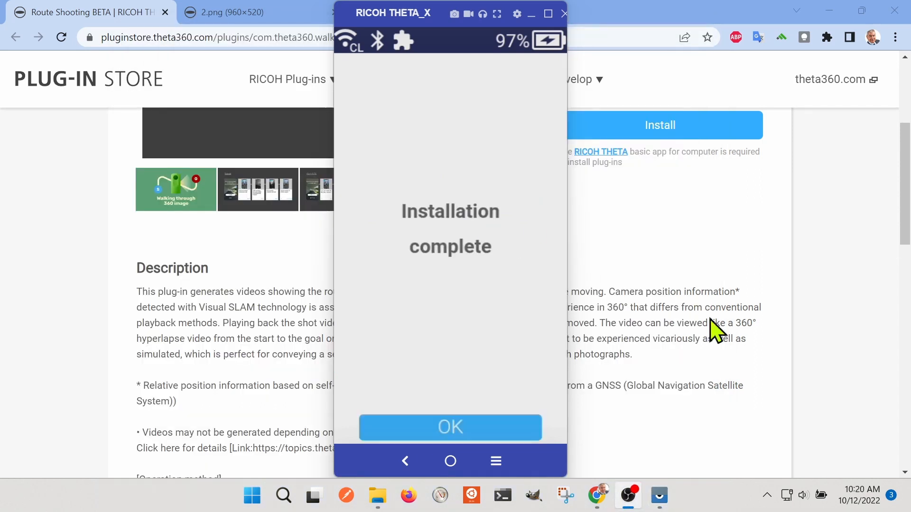
click(449, 426)
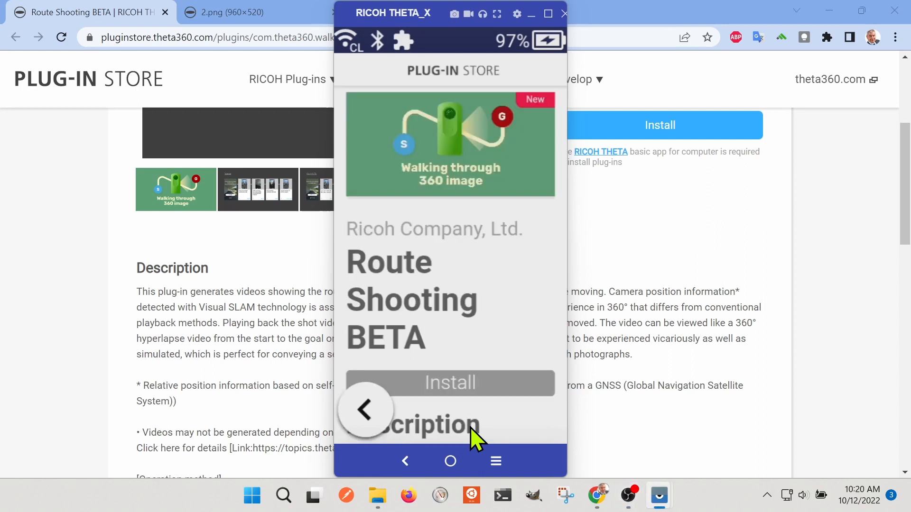
mouse_move(462, 324)
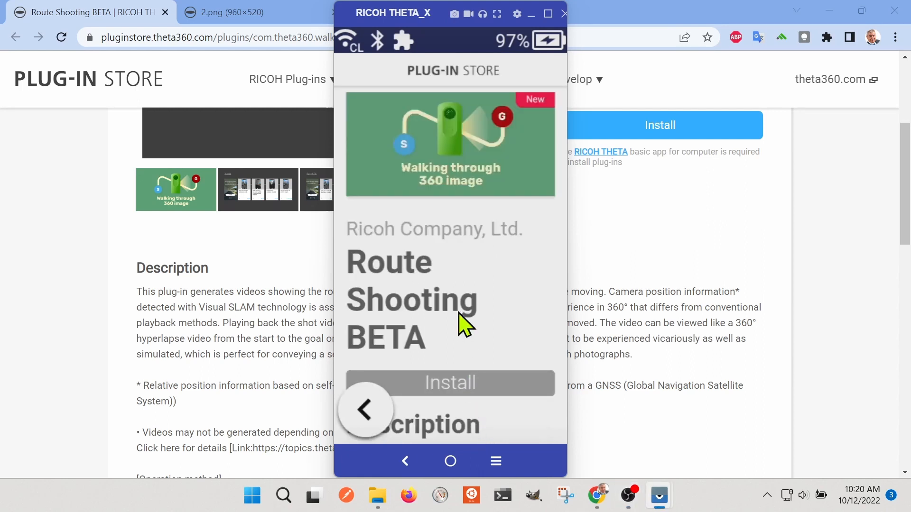
mouse_move(370, 423)
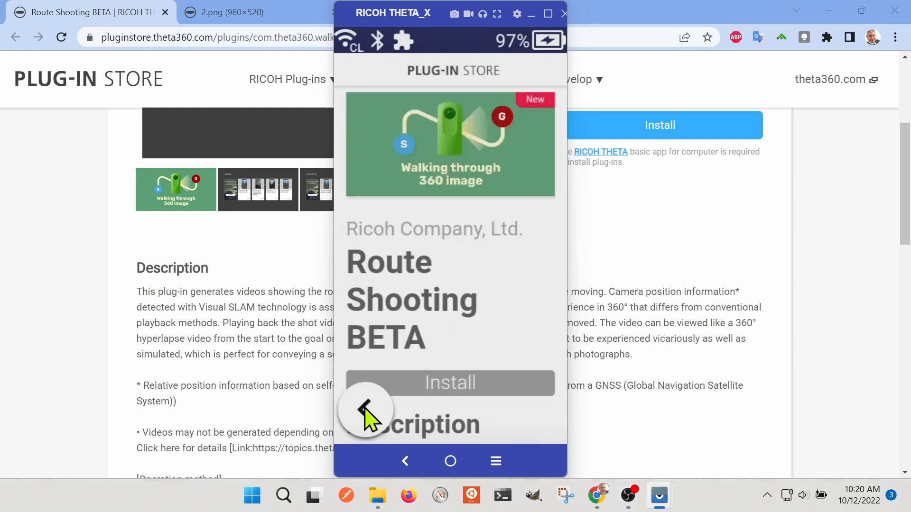
Launch Route Shooting BETA from the installed plug-ins list and start its introduction.
click(404, 461)
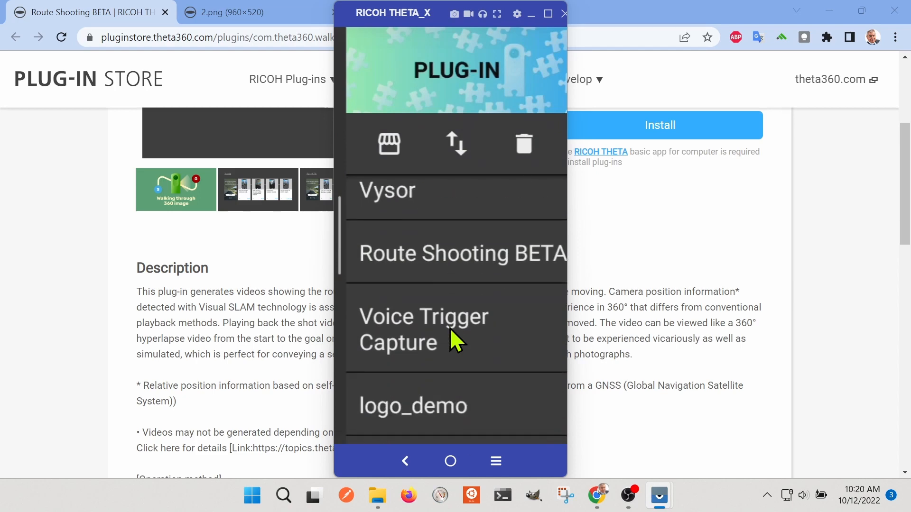
click(459, 253)
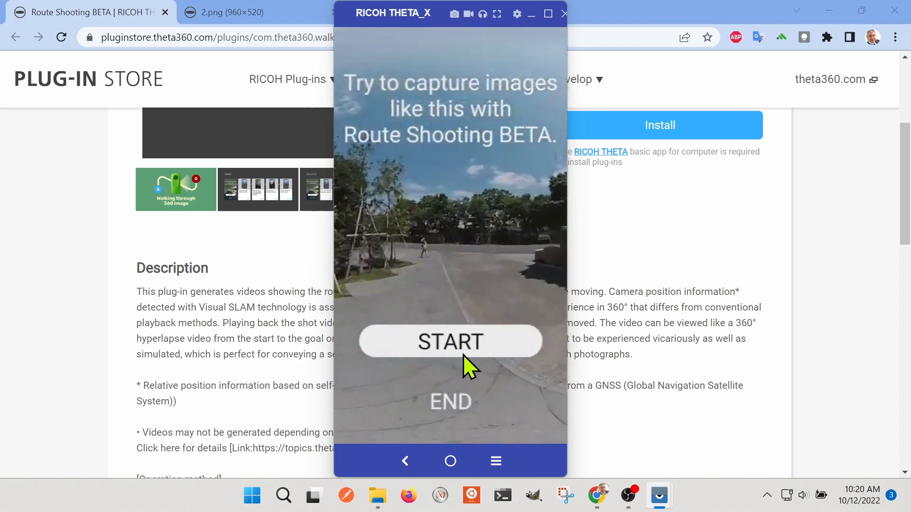
click(449, 342)
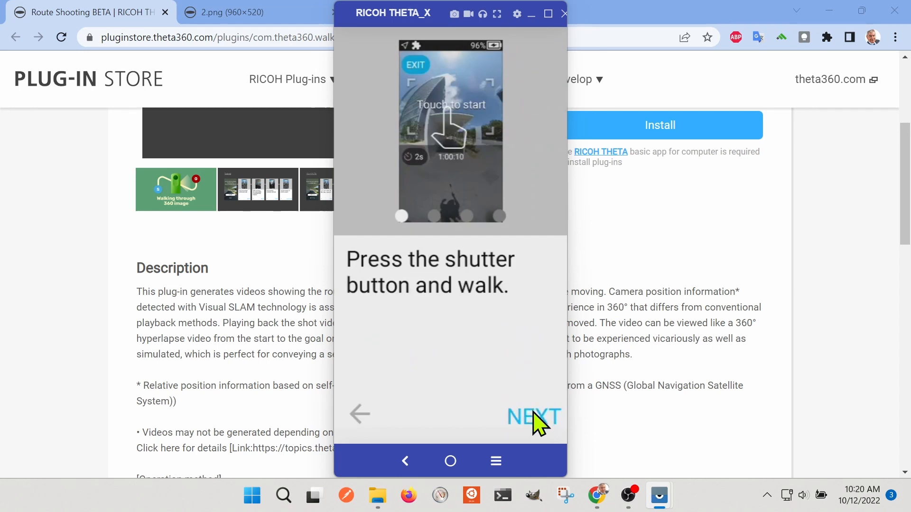
Step through the intro pages with NEXT and finish with Let's start to reach the shooting screen.
click(533, 416)
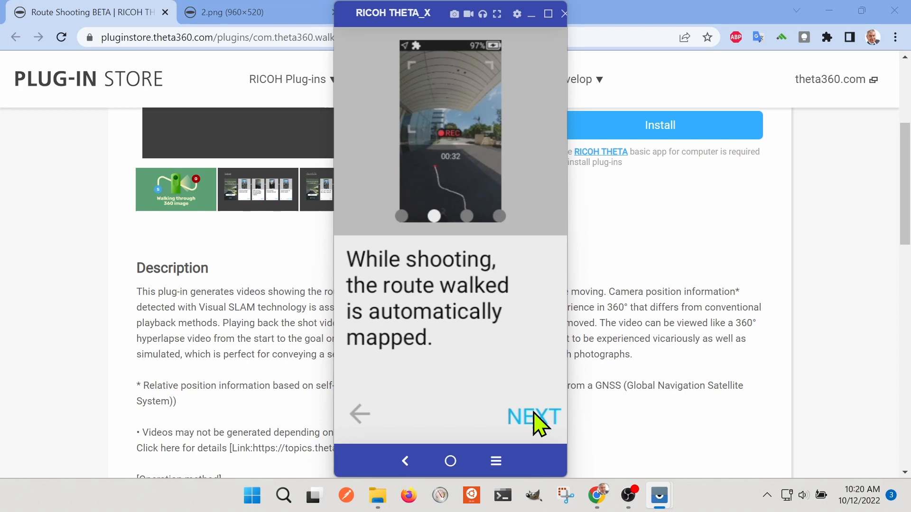
click(535, 416)
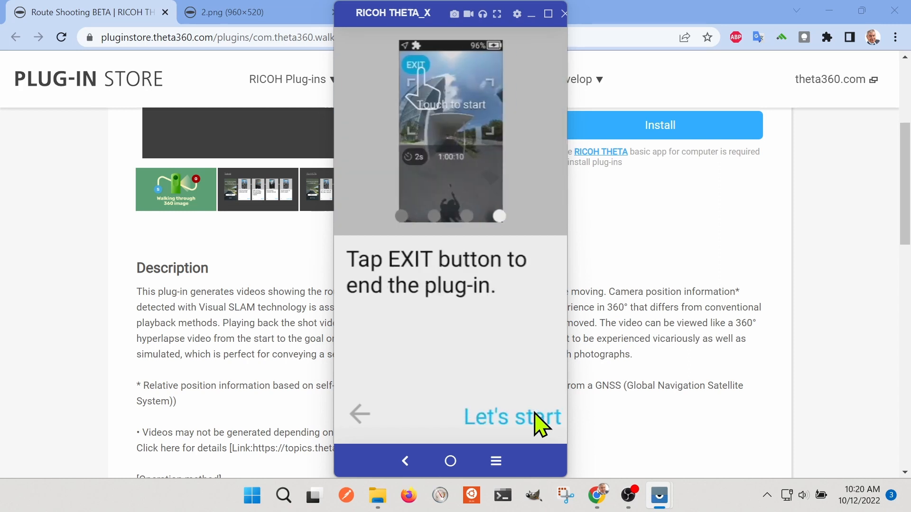
click(511, 418)
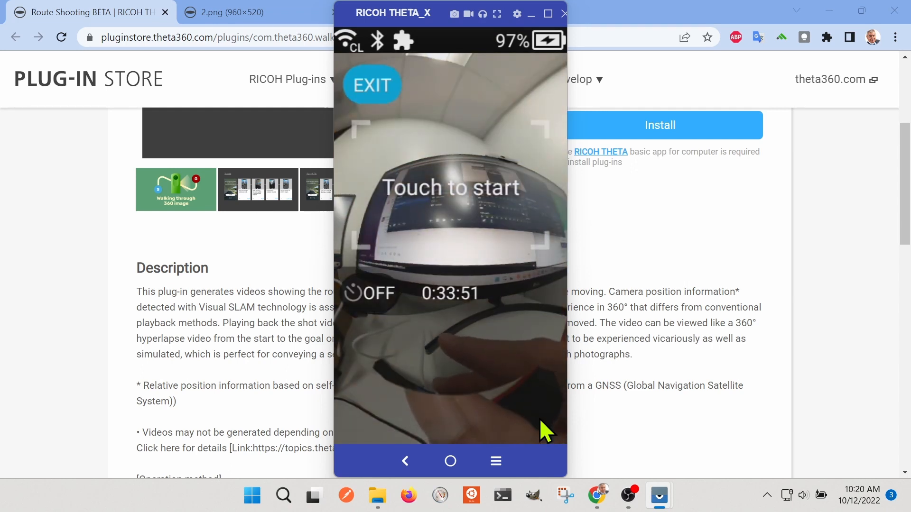
Record a route video along the walk, then bring up the camera's gallery of recorded route videos.
click(449, 187)
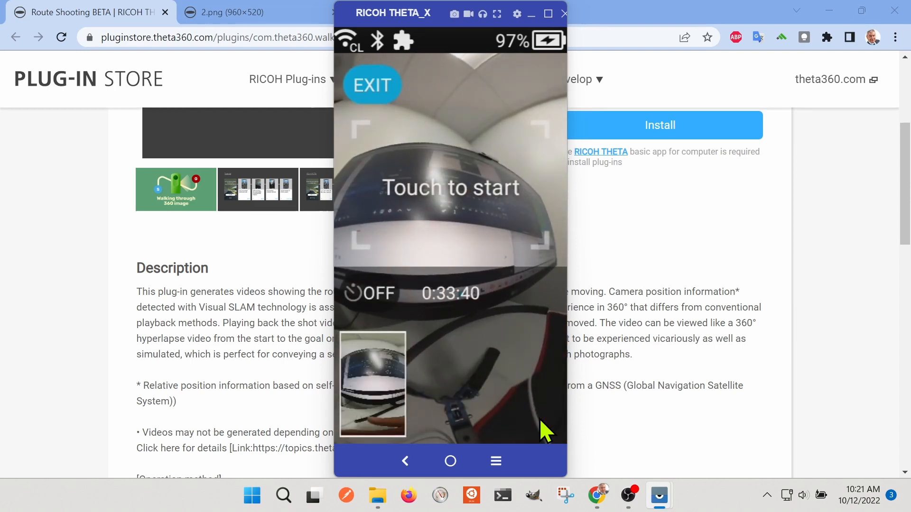
mouse_move(363, 412)
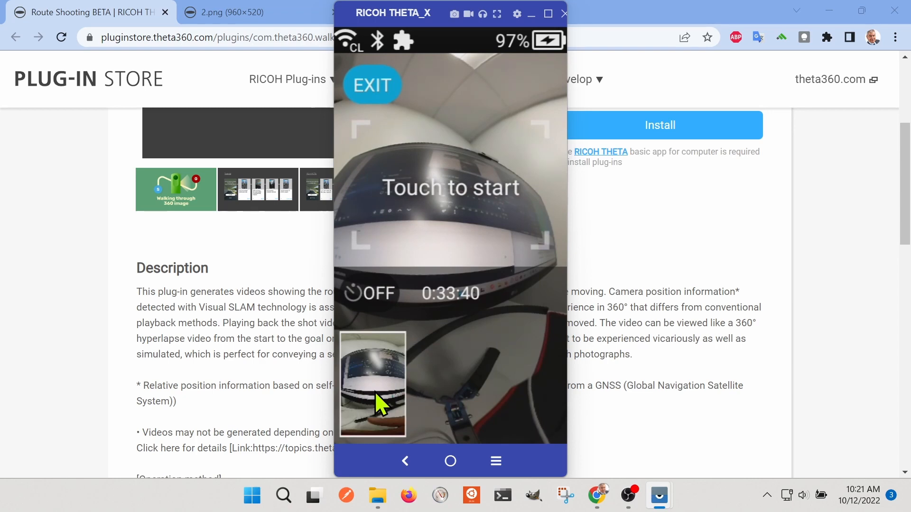
mouse_move(391, 408)
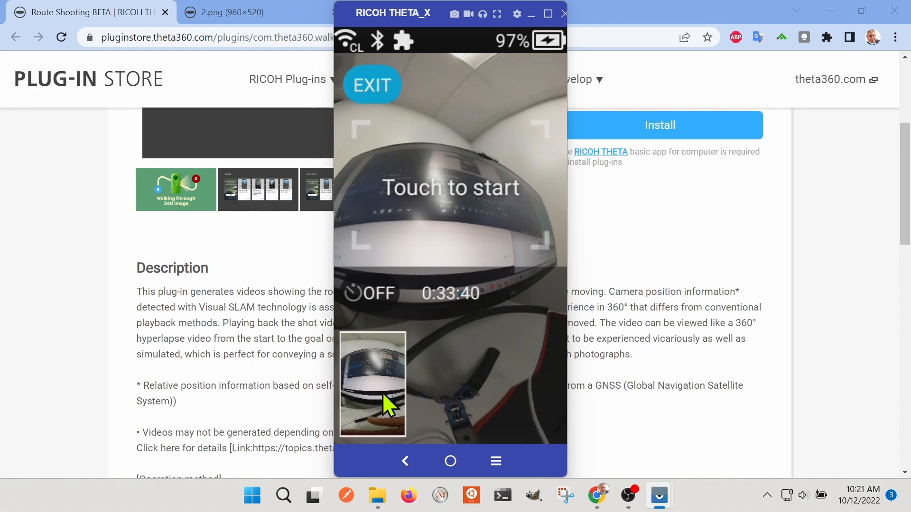
click(450, 193)
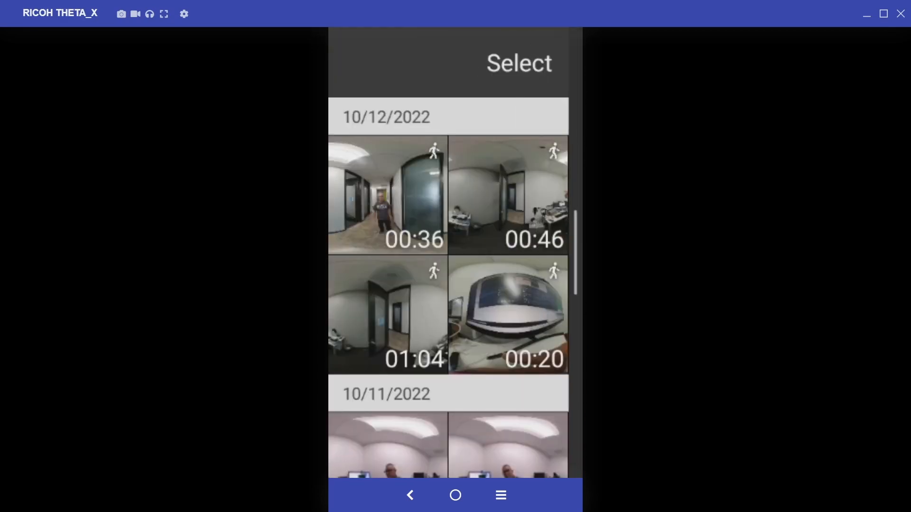
Play the 00:36 hallway route video with its map via View, then collapse the map overlay.
click(387, 199)
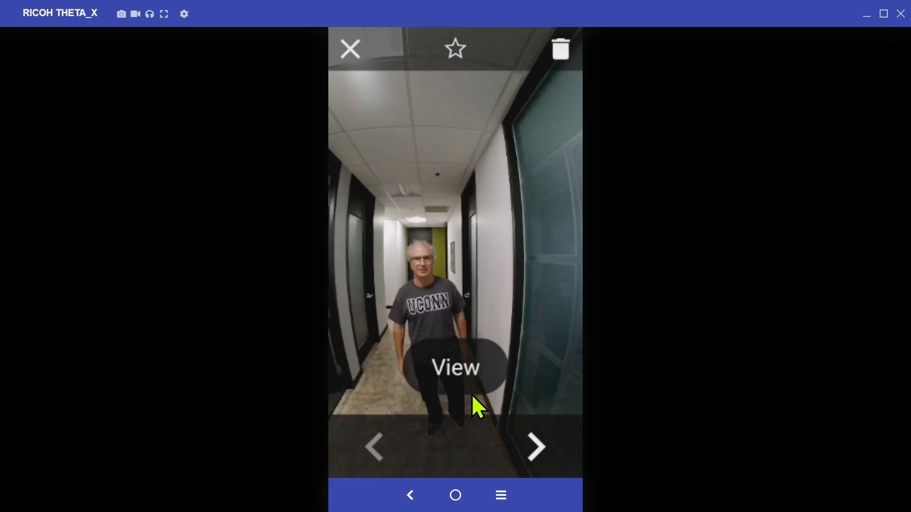
click(455, 368)
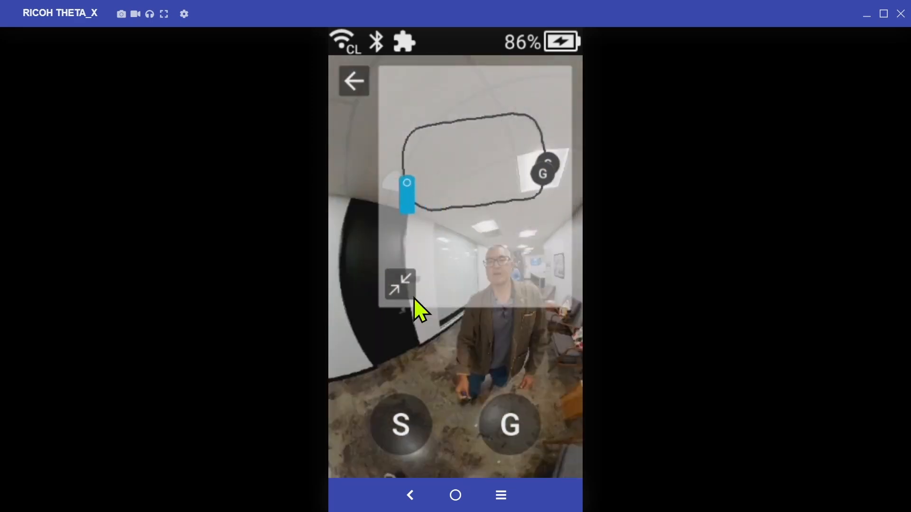
click(402, 283)
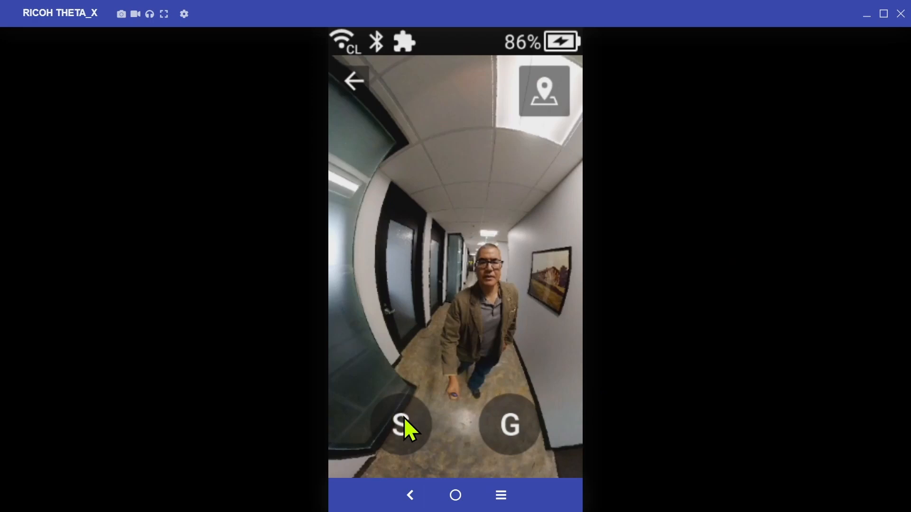
mouse_move(505, 444)
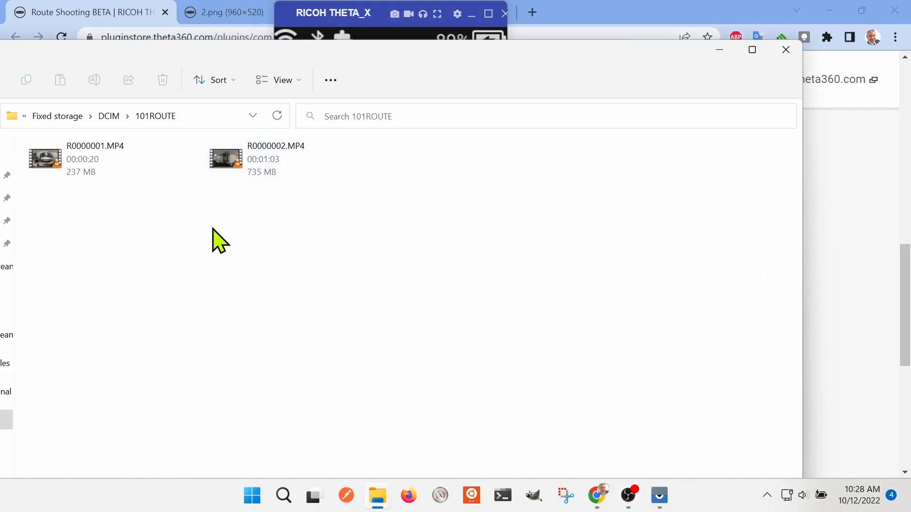
Copy R0000002.MP4 in the 101ROUTE folder to the clipboard via its context menu.
click(226, 159)
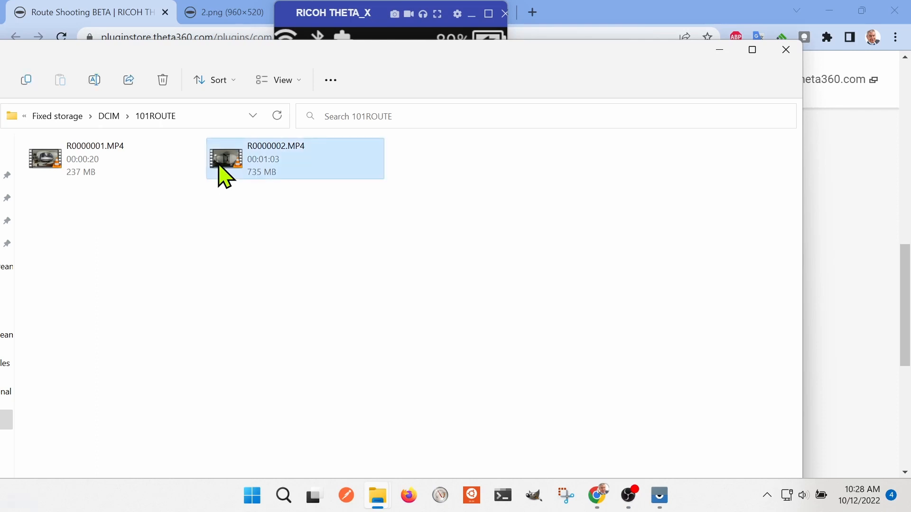
right_click(225, 162)
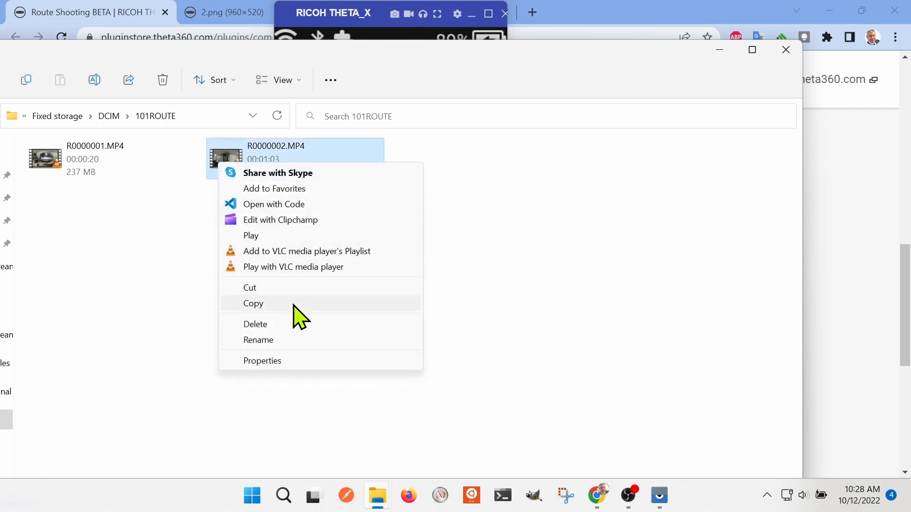
click(253, 303)
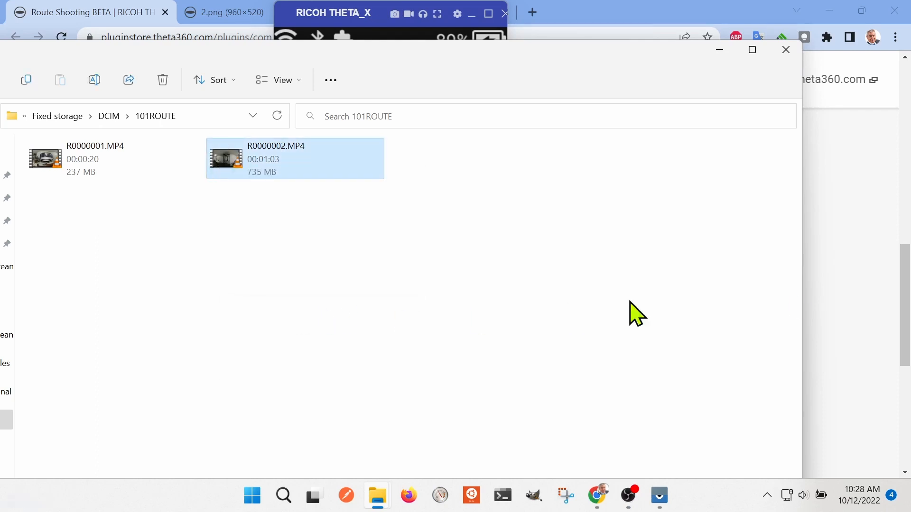